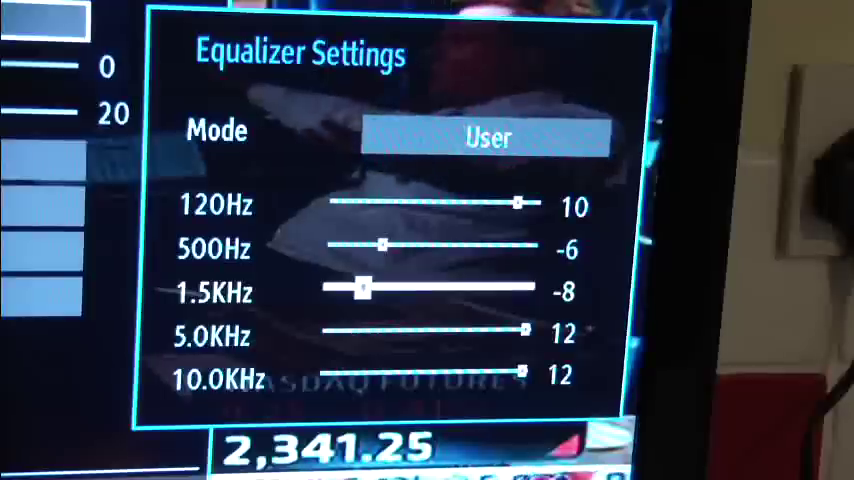
Step: Drag the 1.5KHz equalizer slider from -8 up to -1
{"action": "left_click_drag", "start_coordinate": [365, 289], "coordinate": [420, 291]}
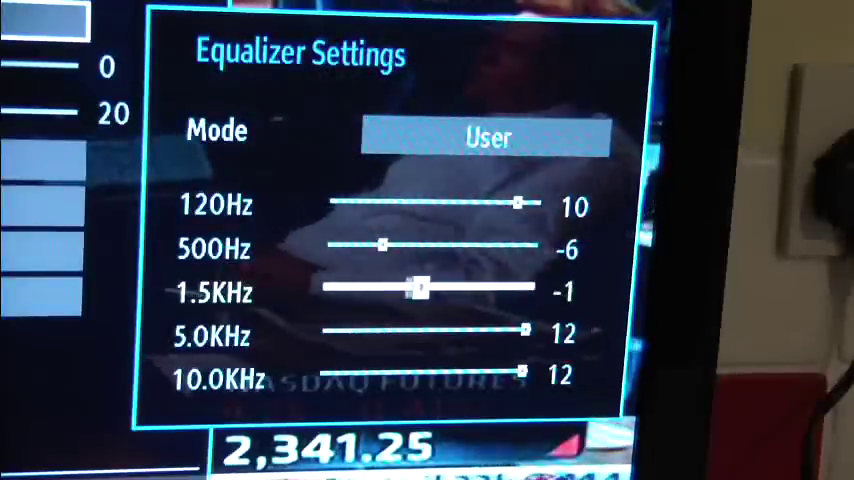